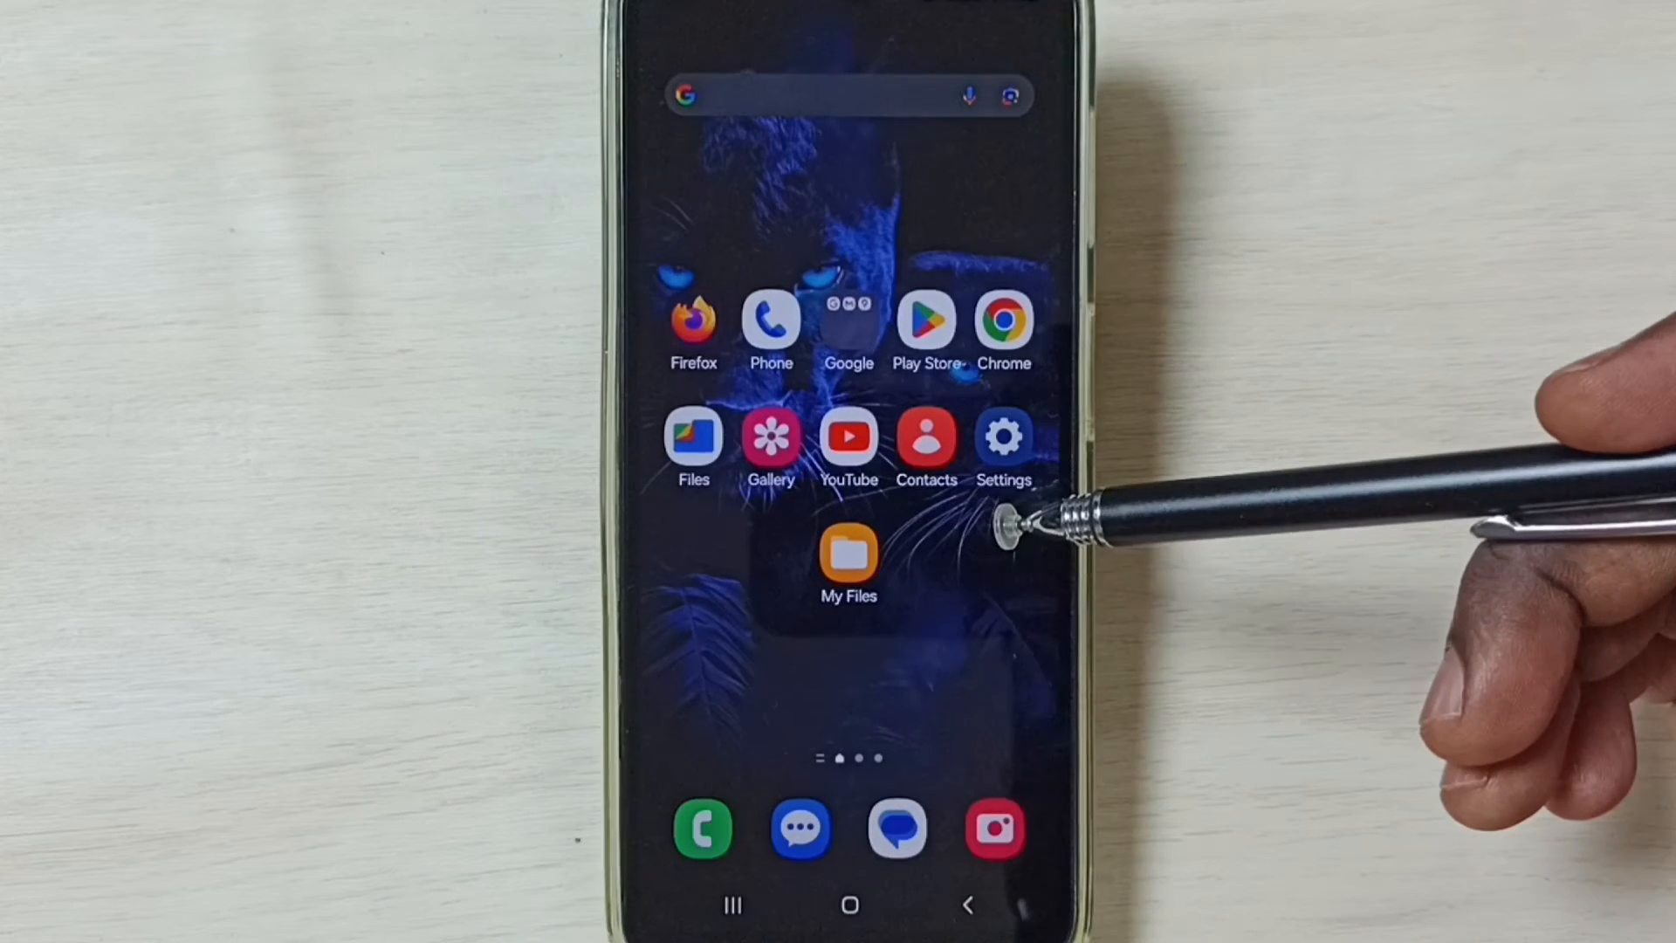
{"action": "mouse_move", "coordinate": [1005, 535]}
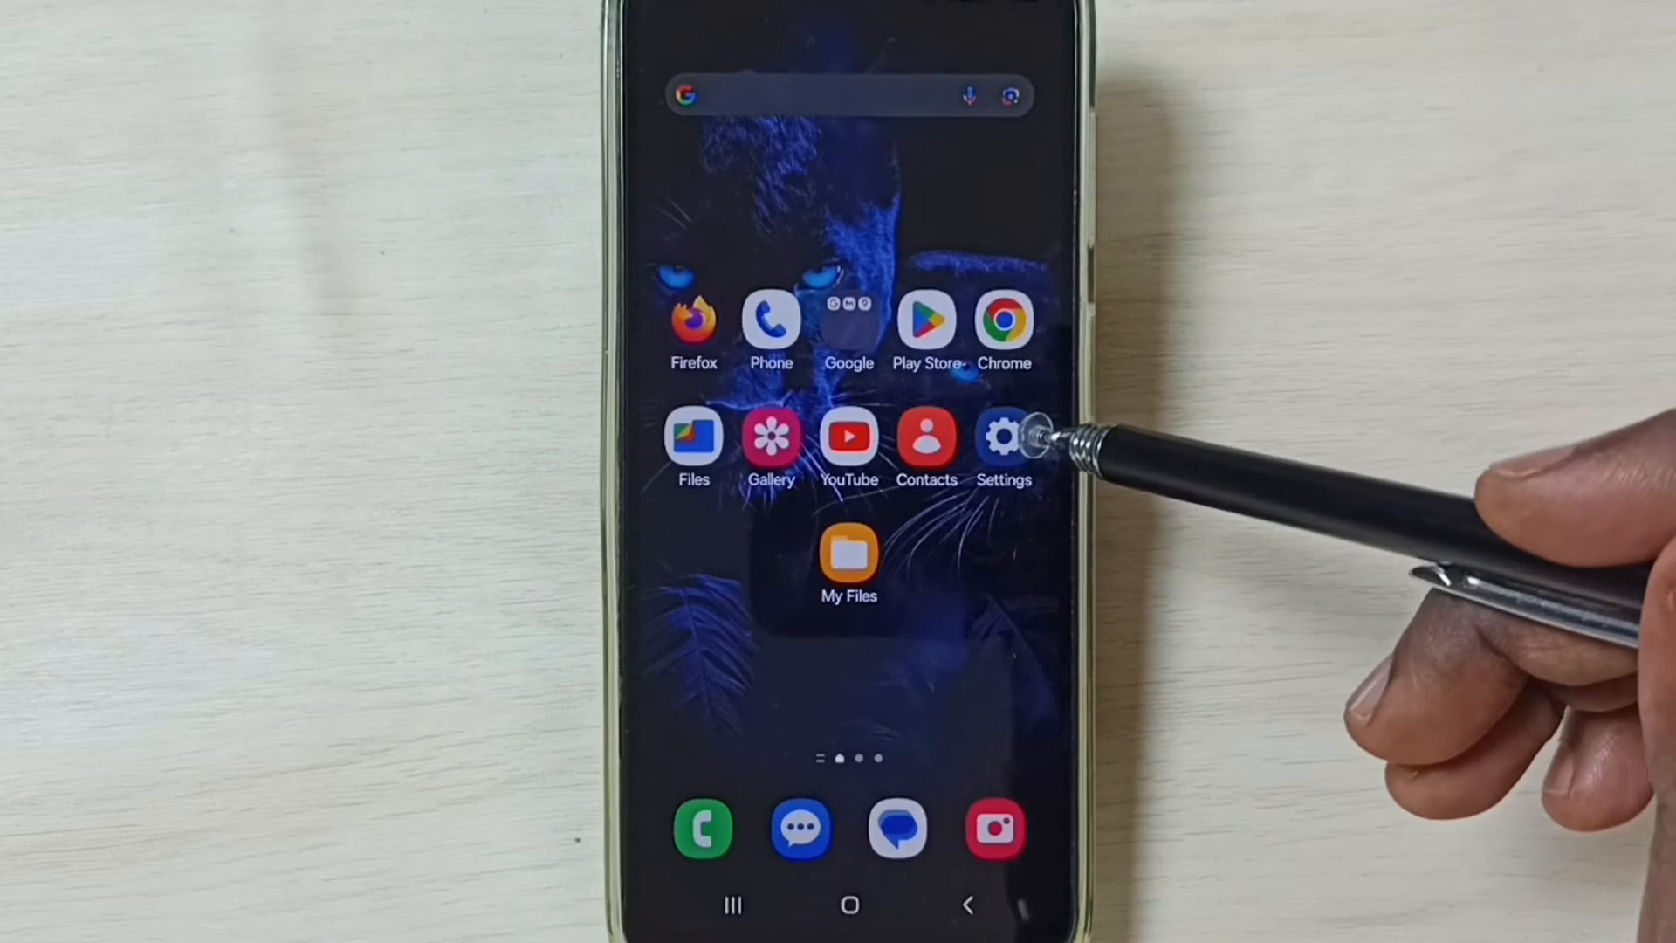
Step: Start resetting mobile network settings under General management > Reset, reaching the final warning
{"action": "left_click", "coordinate": [1001, 436]}
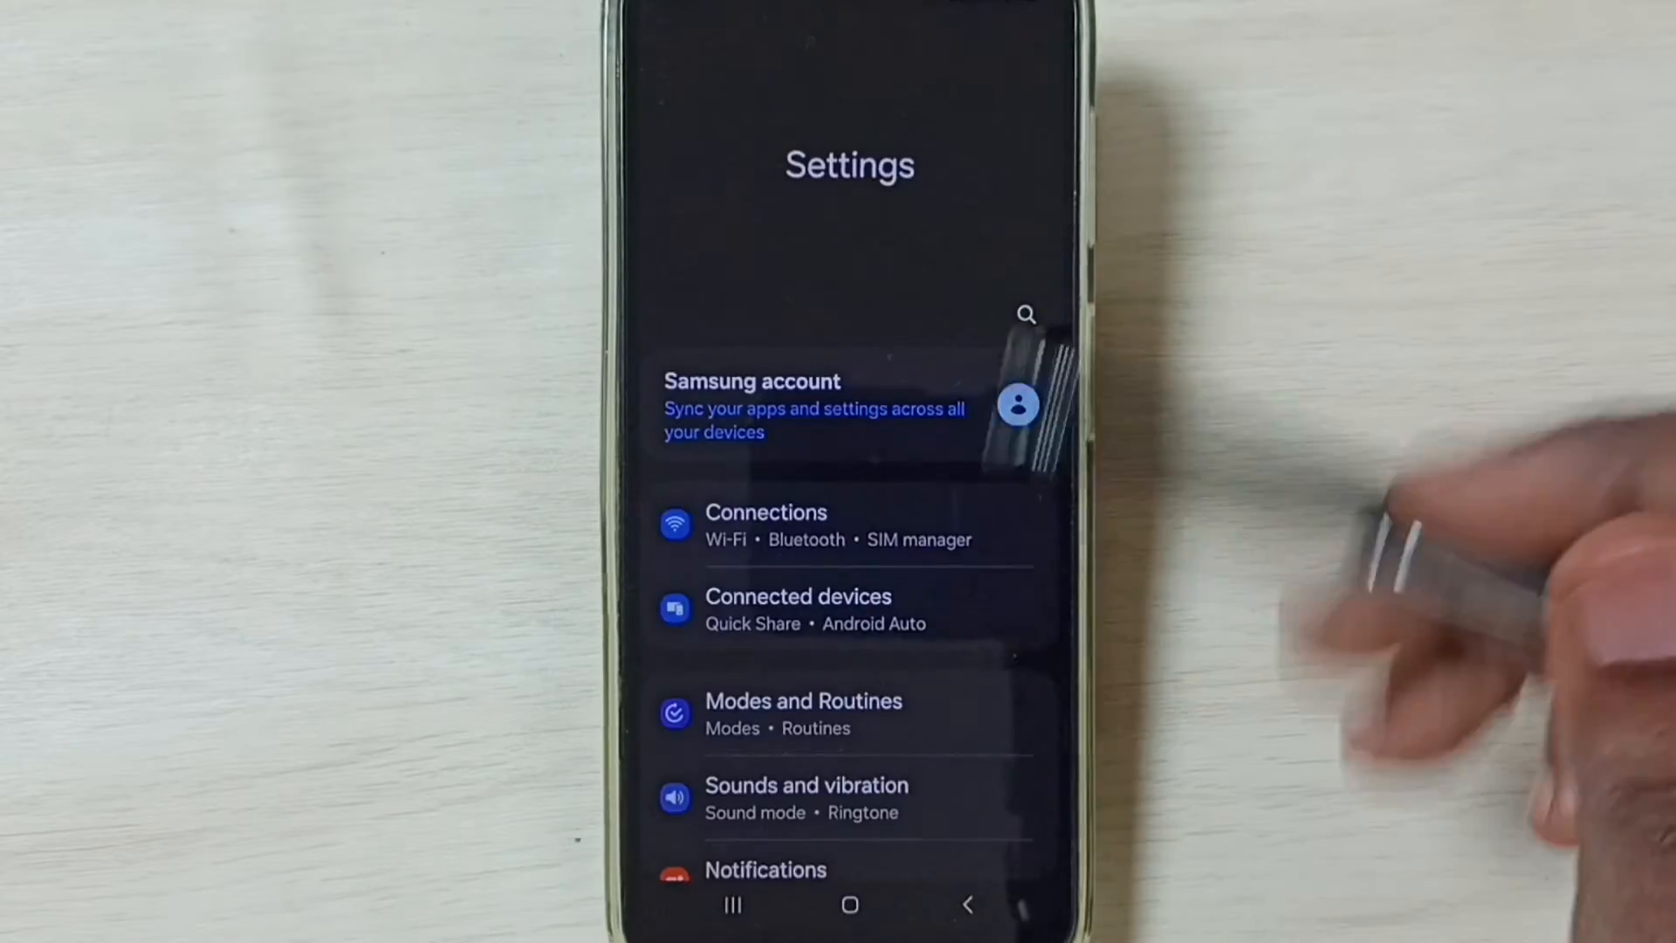
{"action": "scroll", "scroll_direction": "down", "scroll_amount": 3}
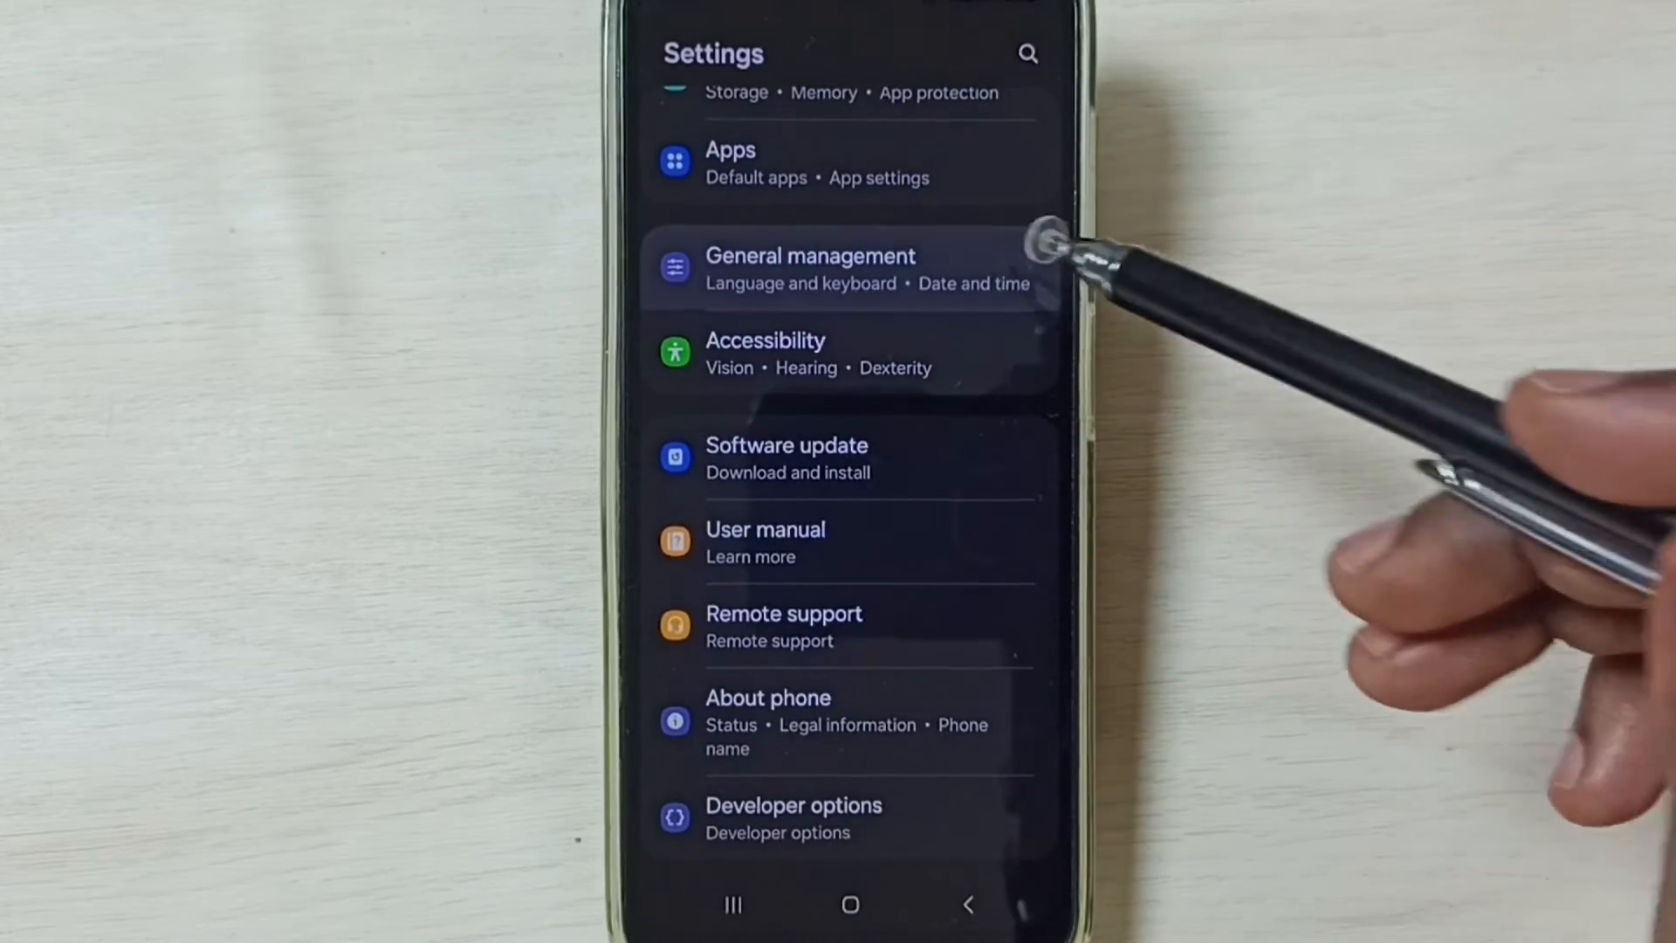
{"action": "left_click", "coordinate": [809, 267]}
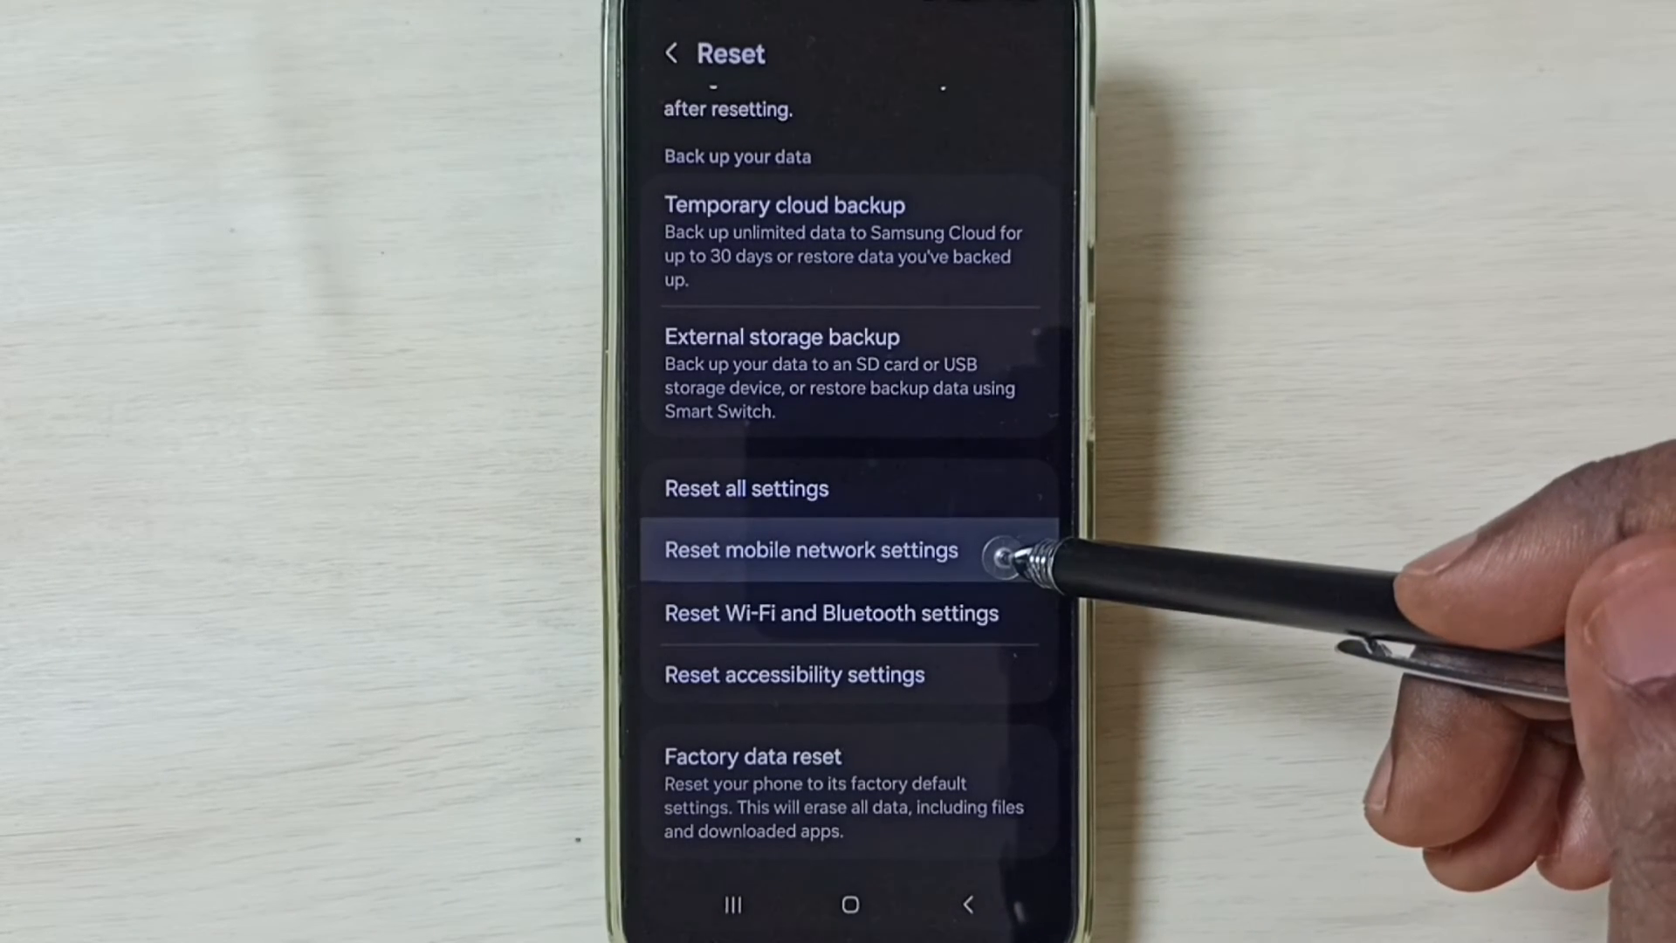
{"action": "left_click", "coordinate": [809, 549]}
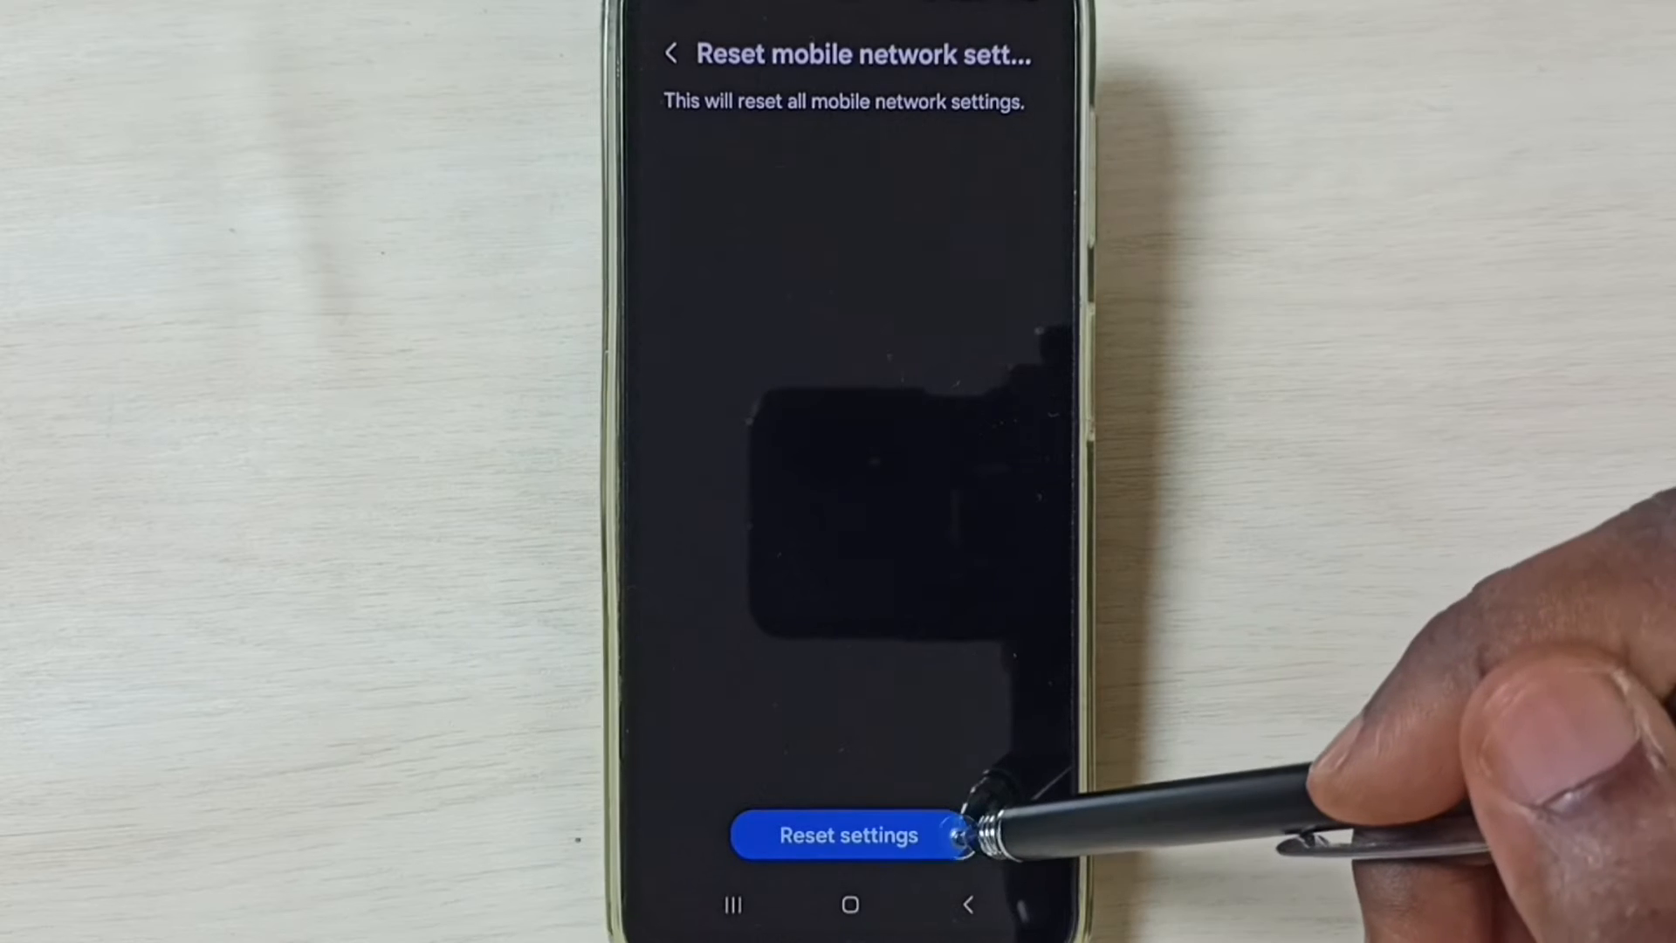
{"action": "left_click", "coordinate": [848, 834]}
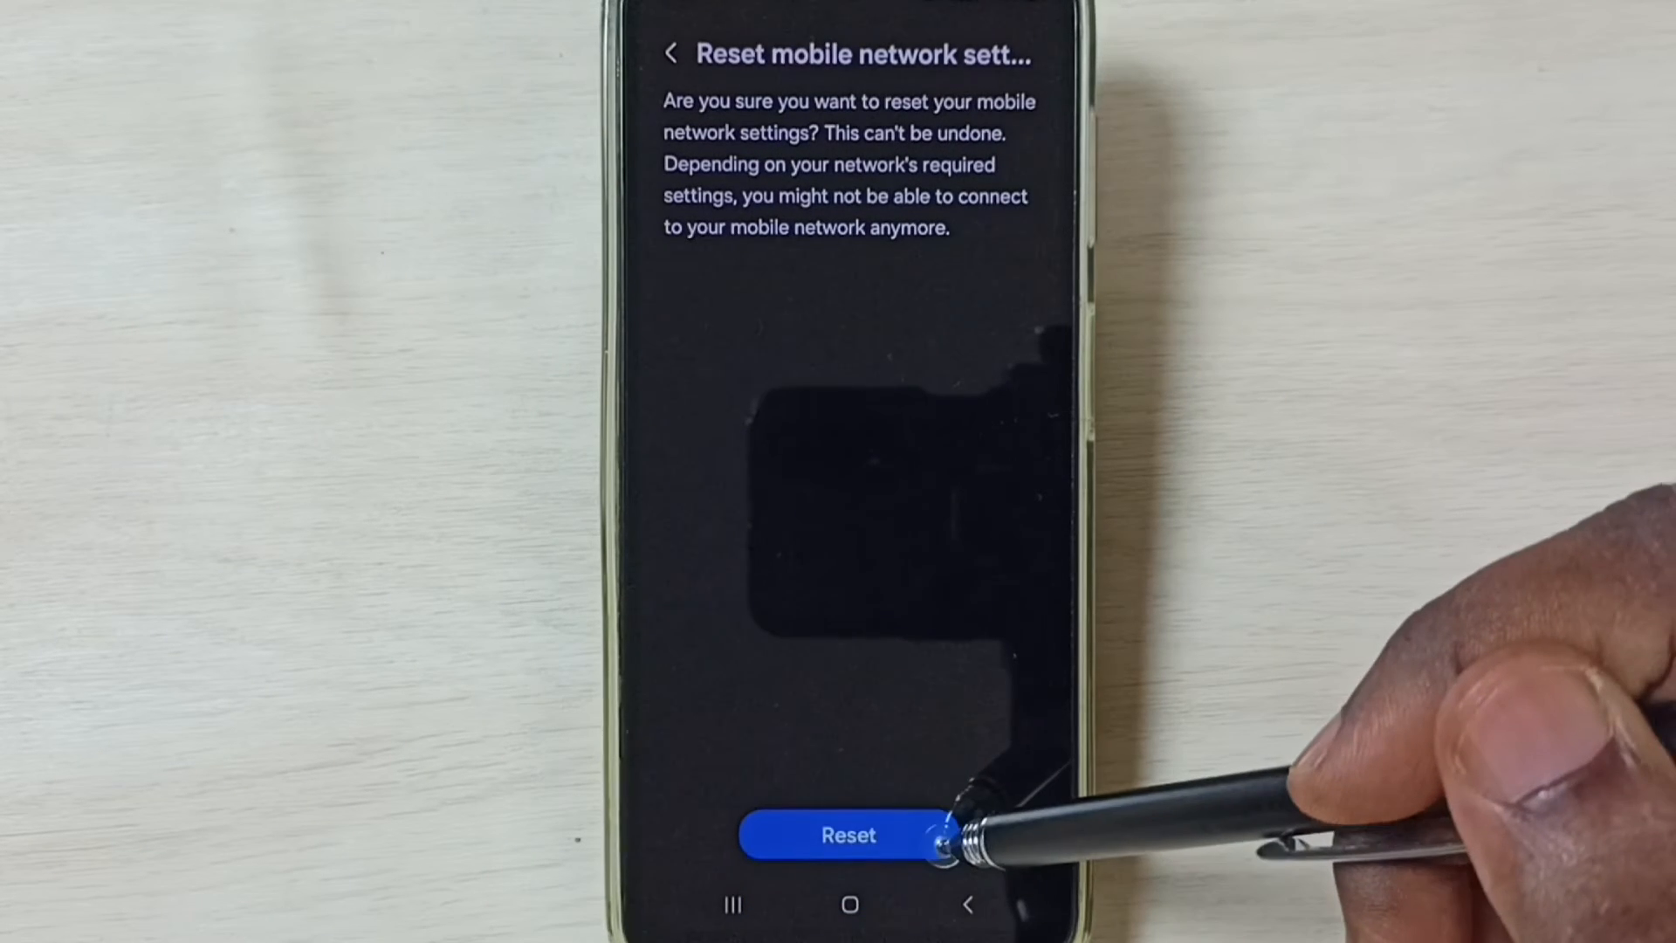
{"action": "left_click", "coordinate": [847, 834]}
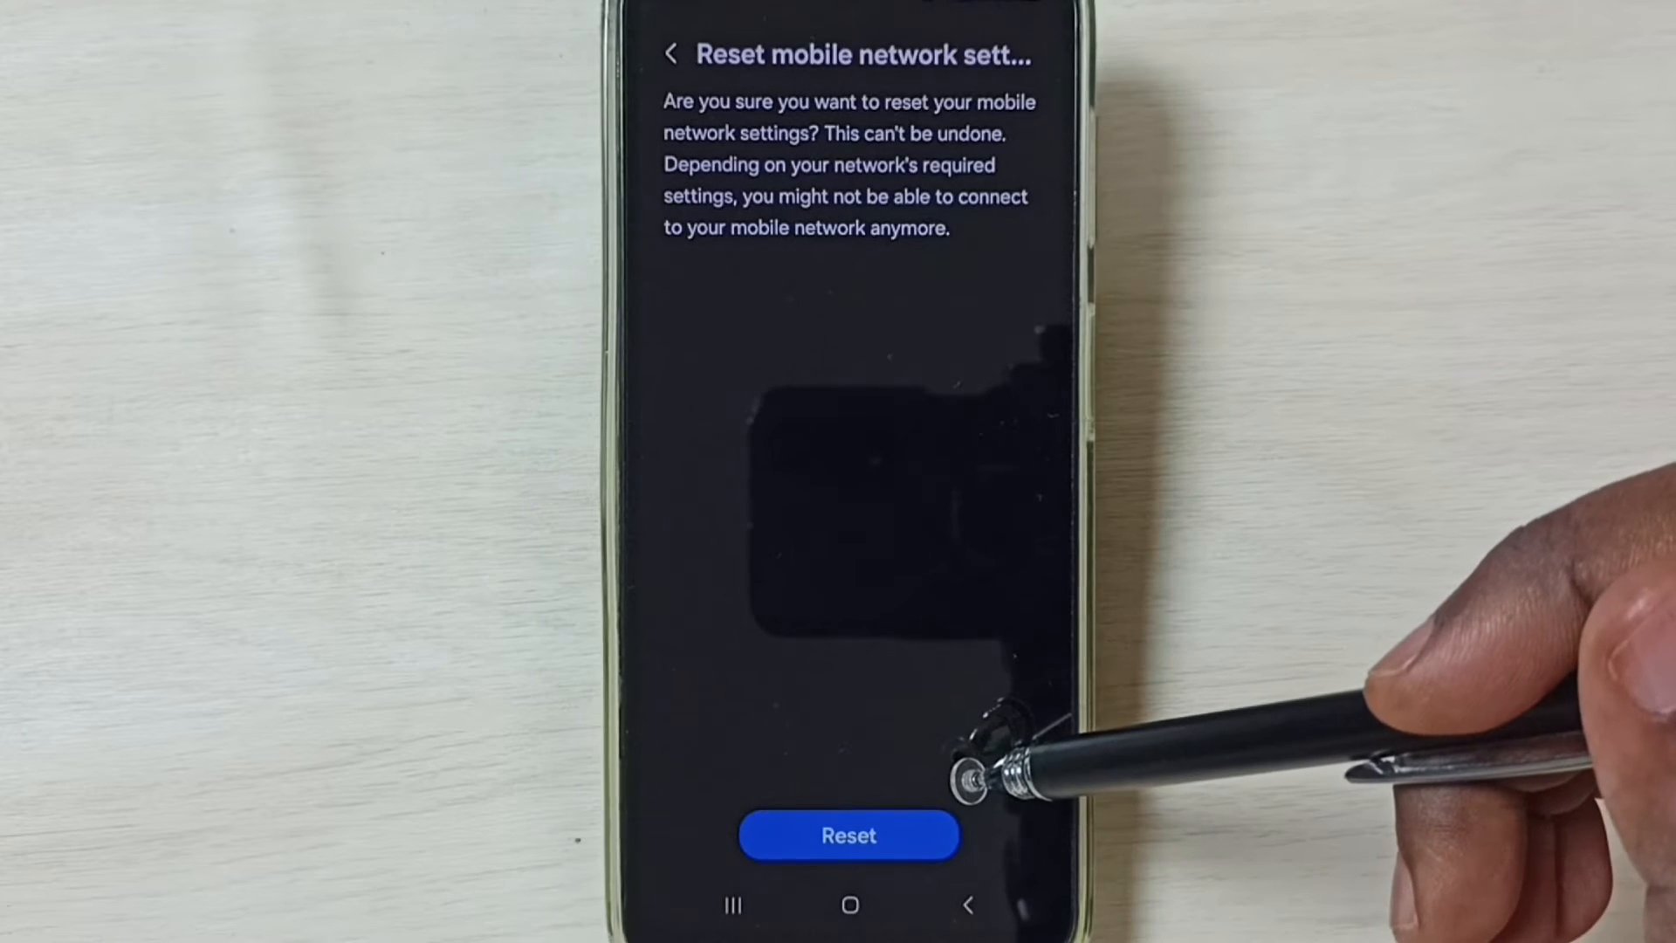
{"action": "mouse_move", "coordinate": [930, 673]}
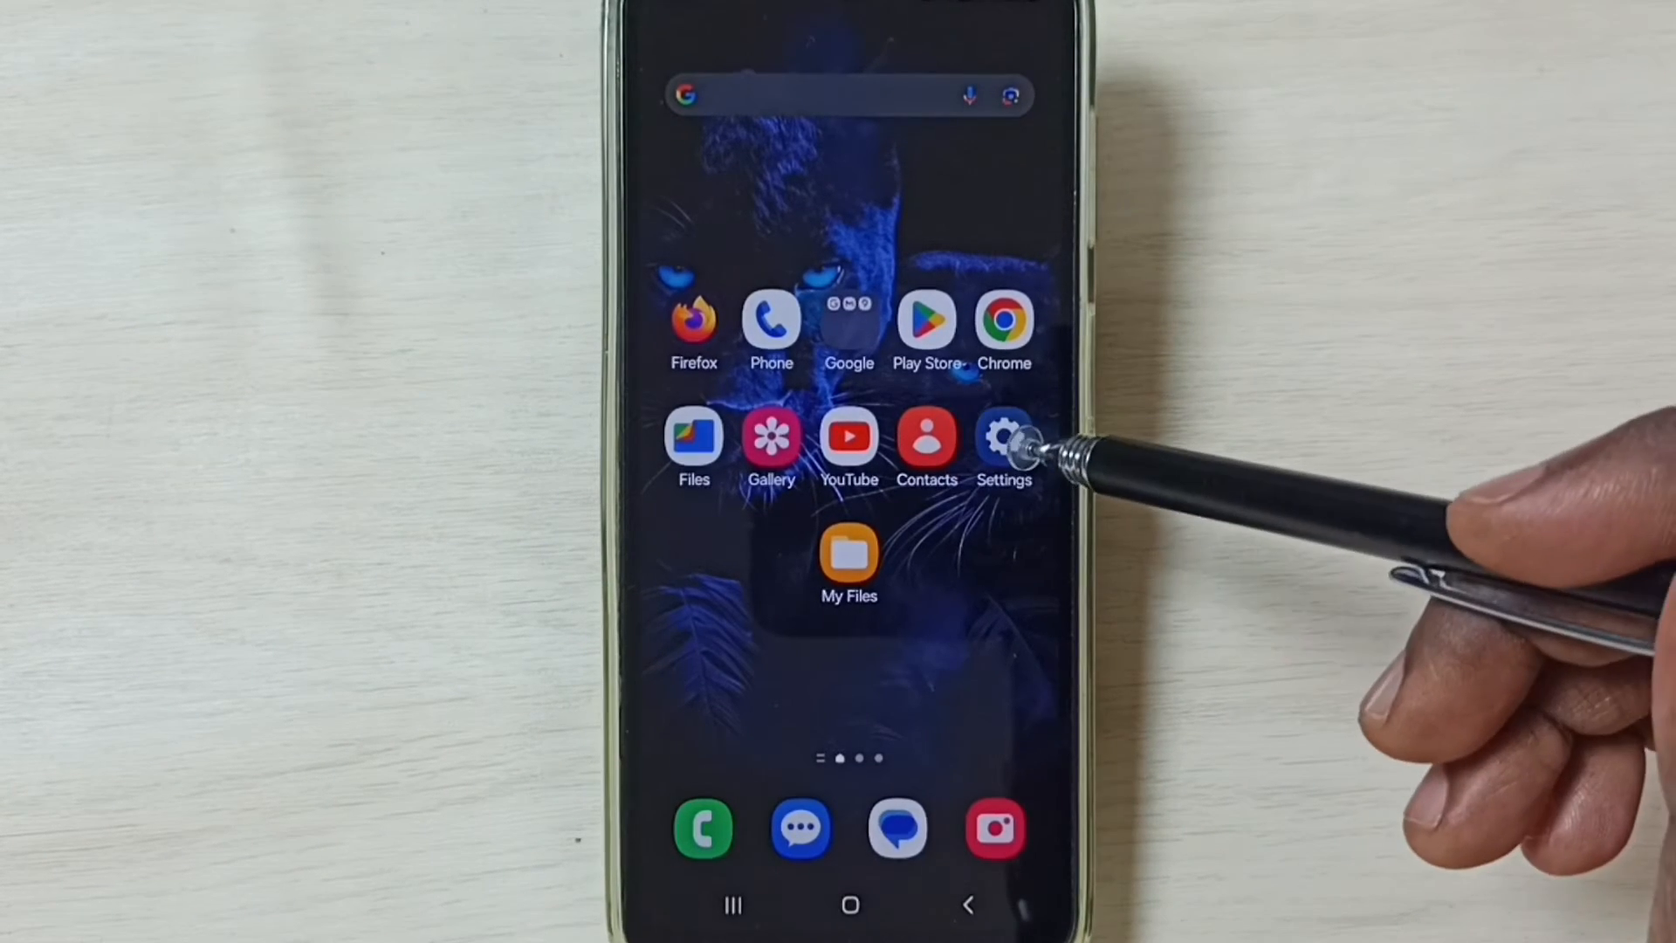
Step: Set the mobile network mode to 5G/LTE/3G/2G (auto connect)
{"action": "left_click", "coordinate": [1002, 434]}
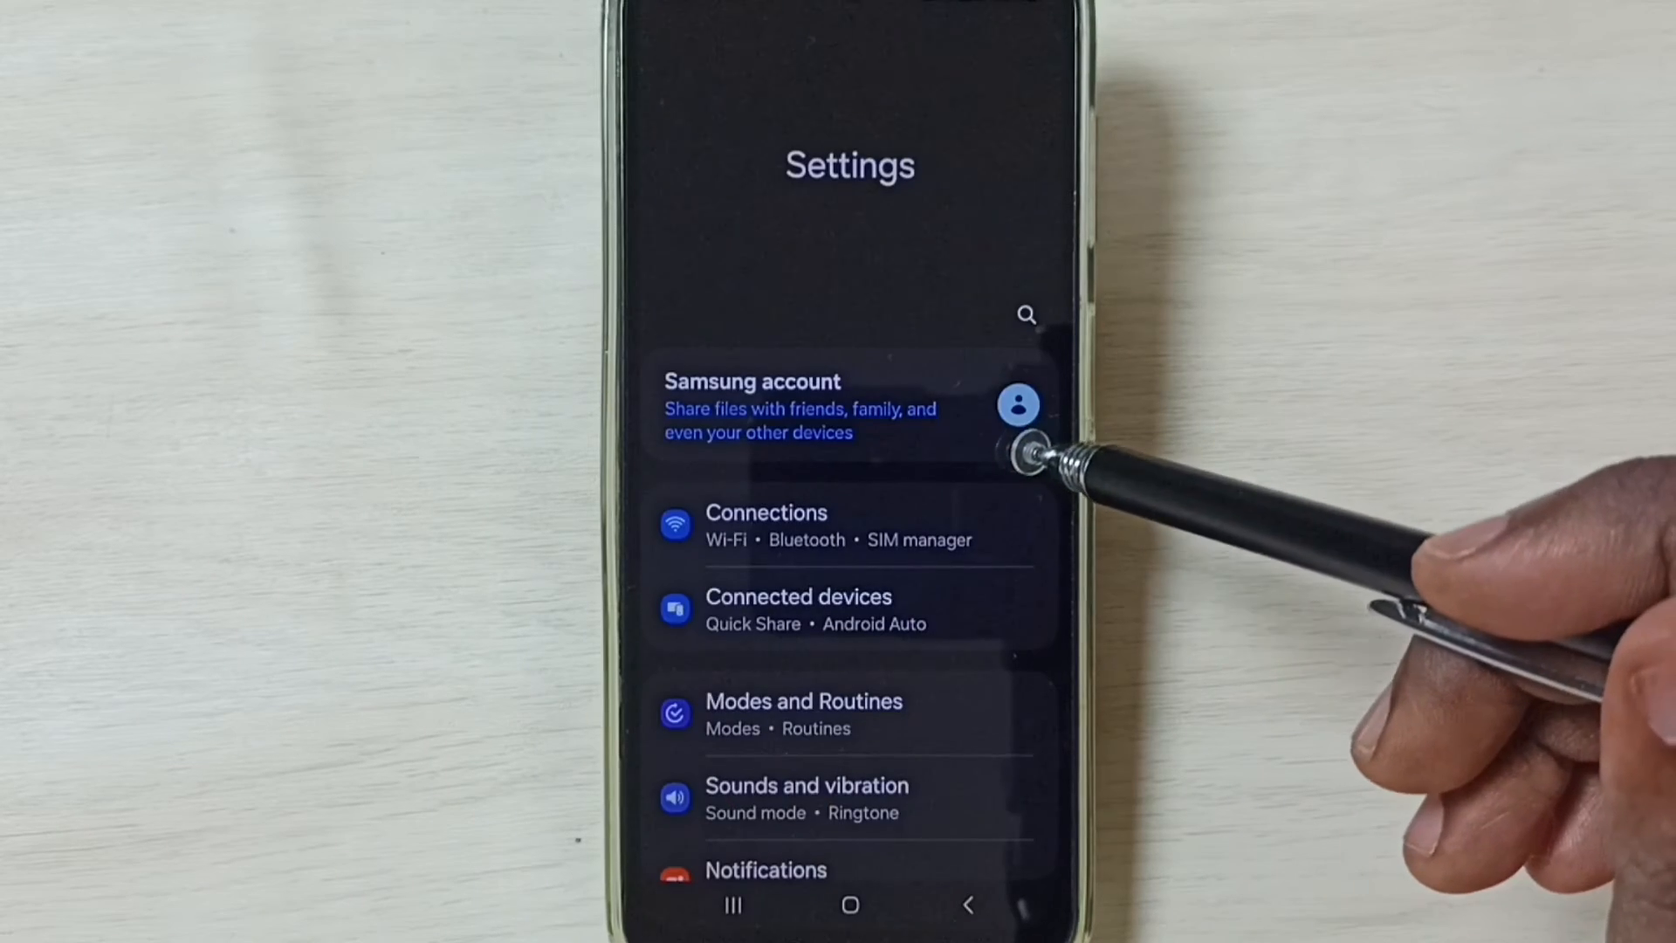
{"action": "left_click", "coordinate": [766, 523]}
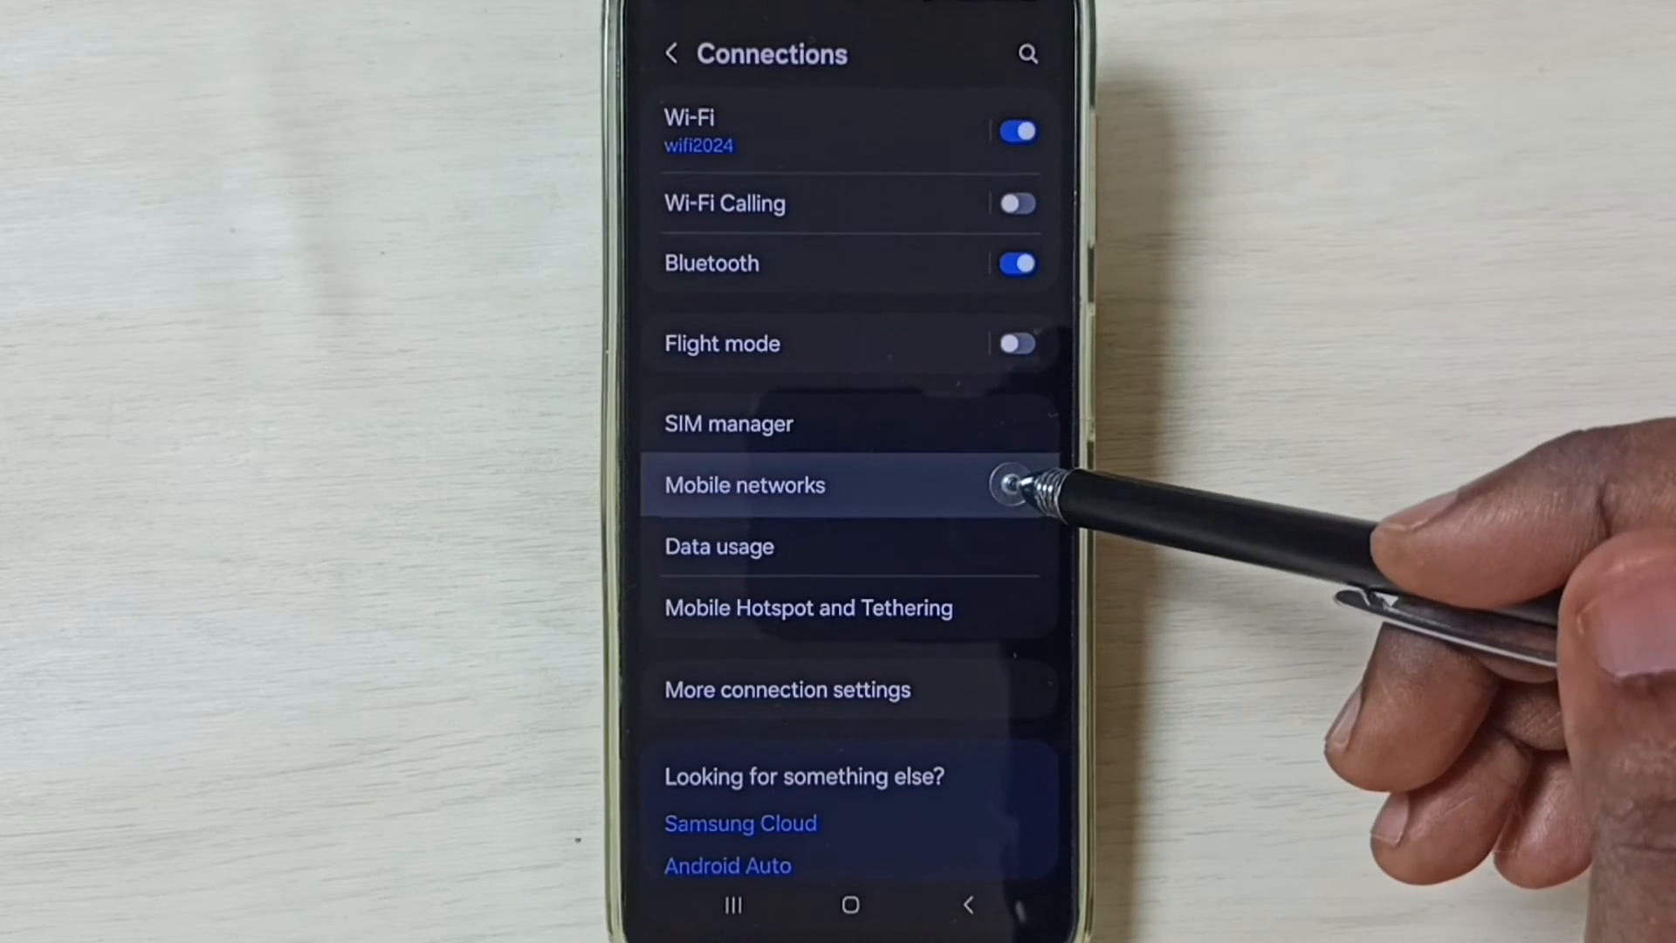
{"action": "left_click", "coordinate": [743, 485]}
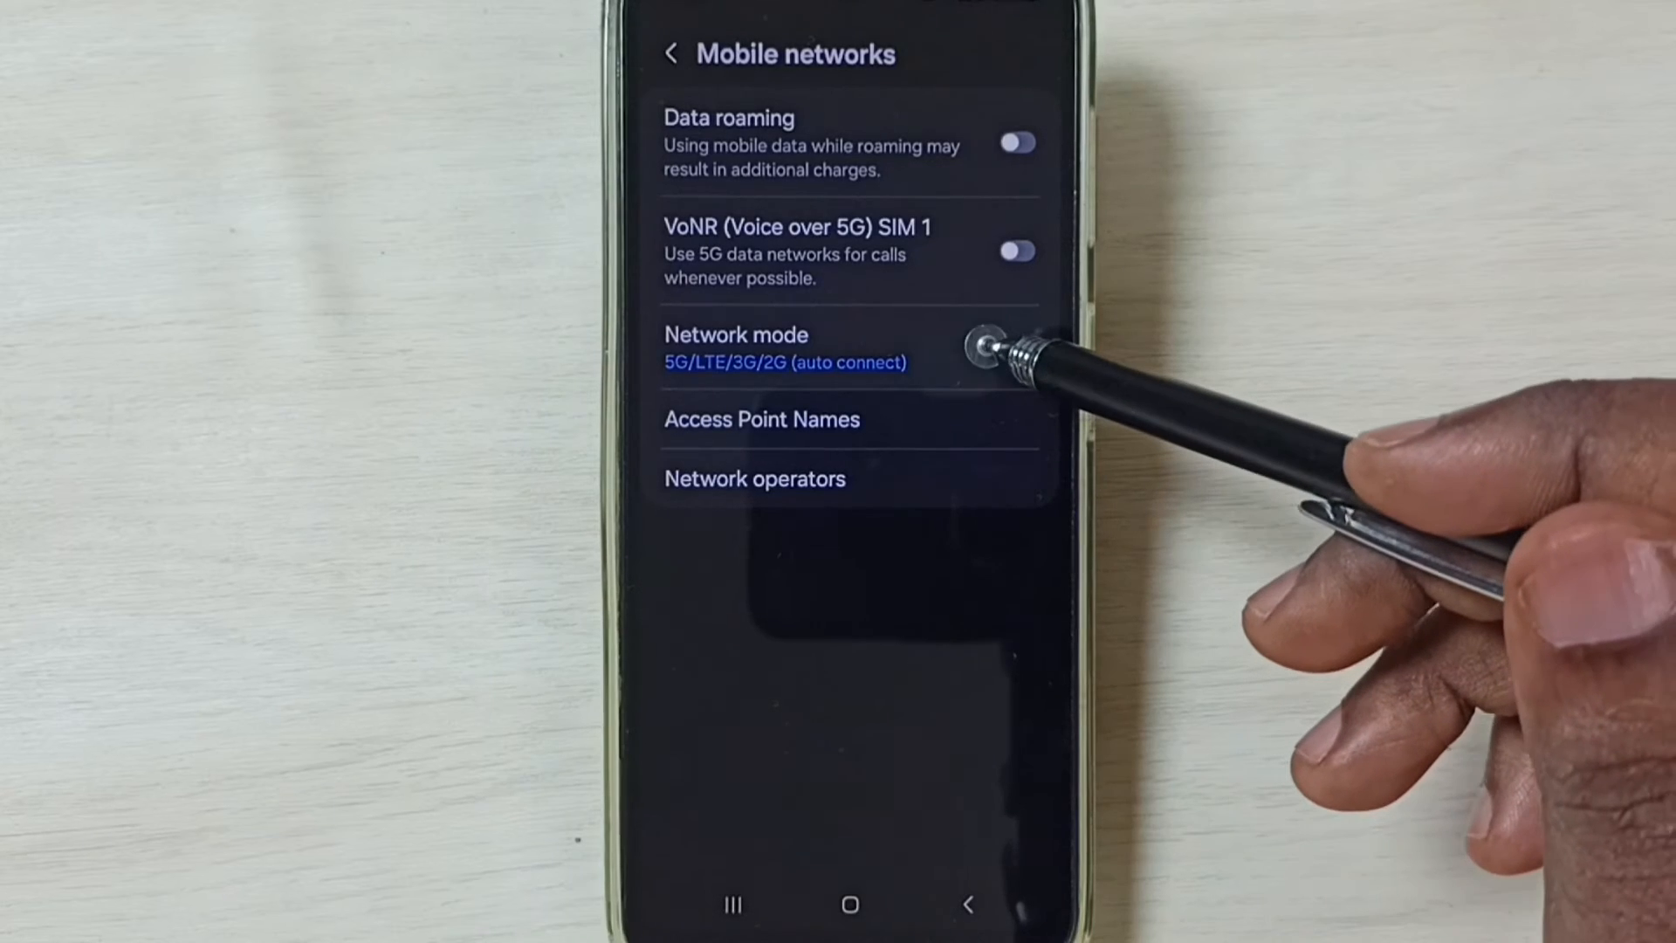
{"action": "left_click", "coordinate": [783, 361]}
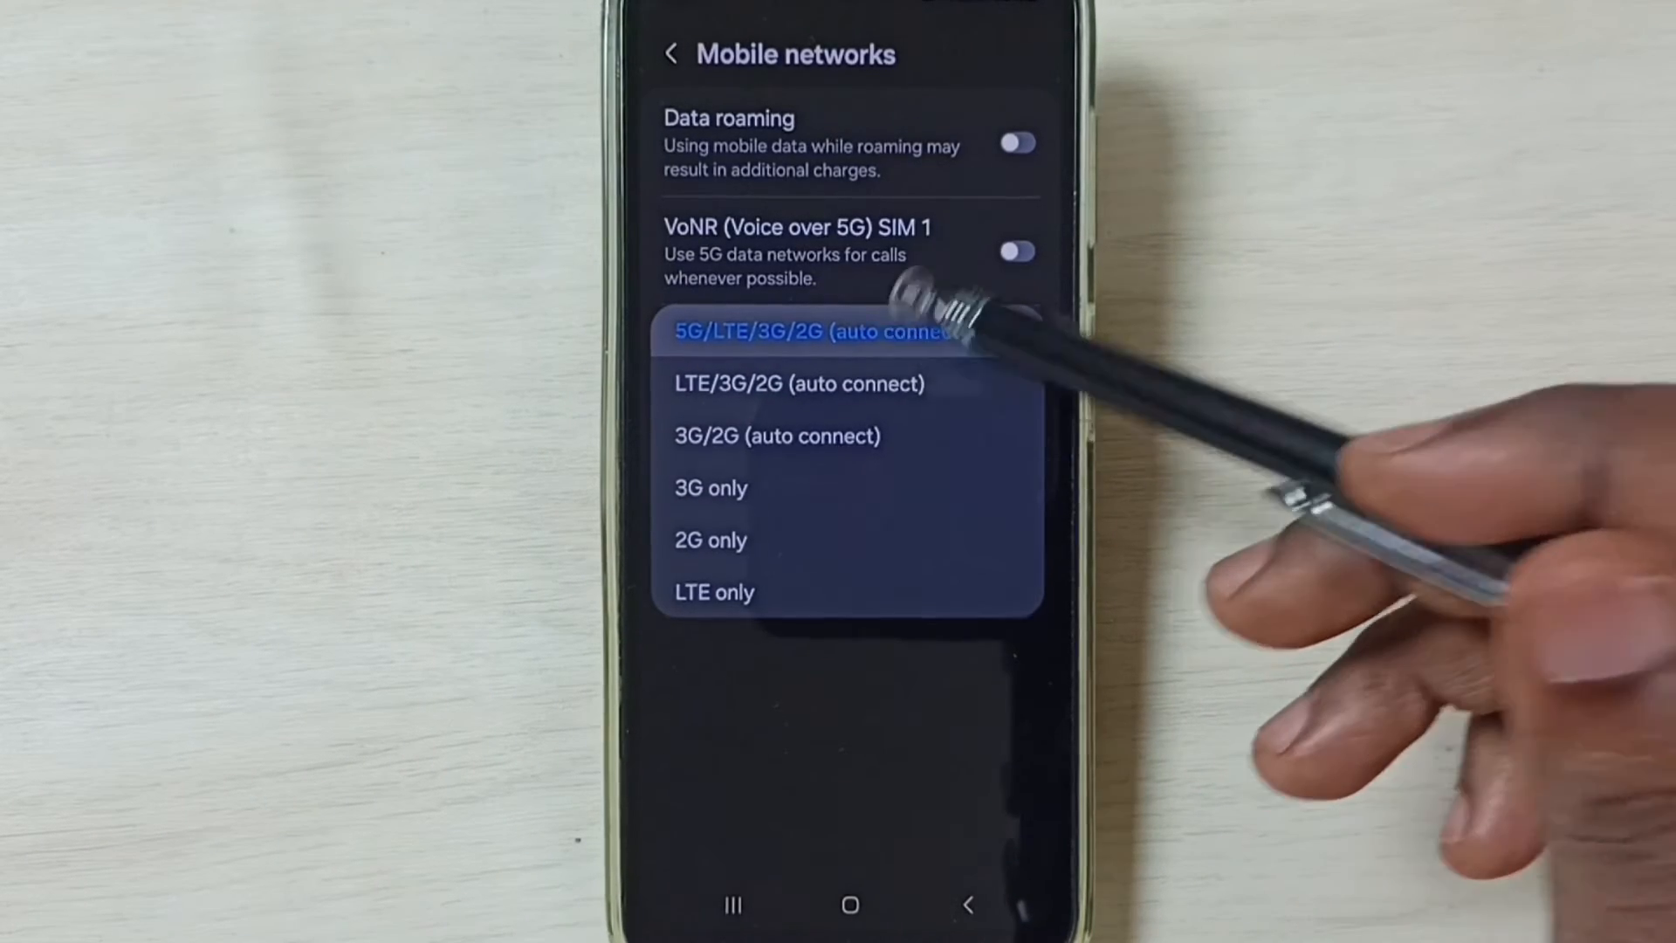
{"action": "left_click", "coordinate": [819, 329]}
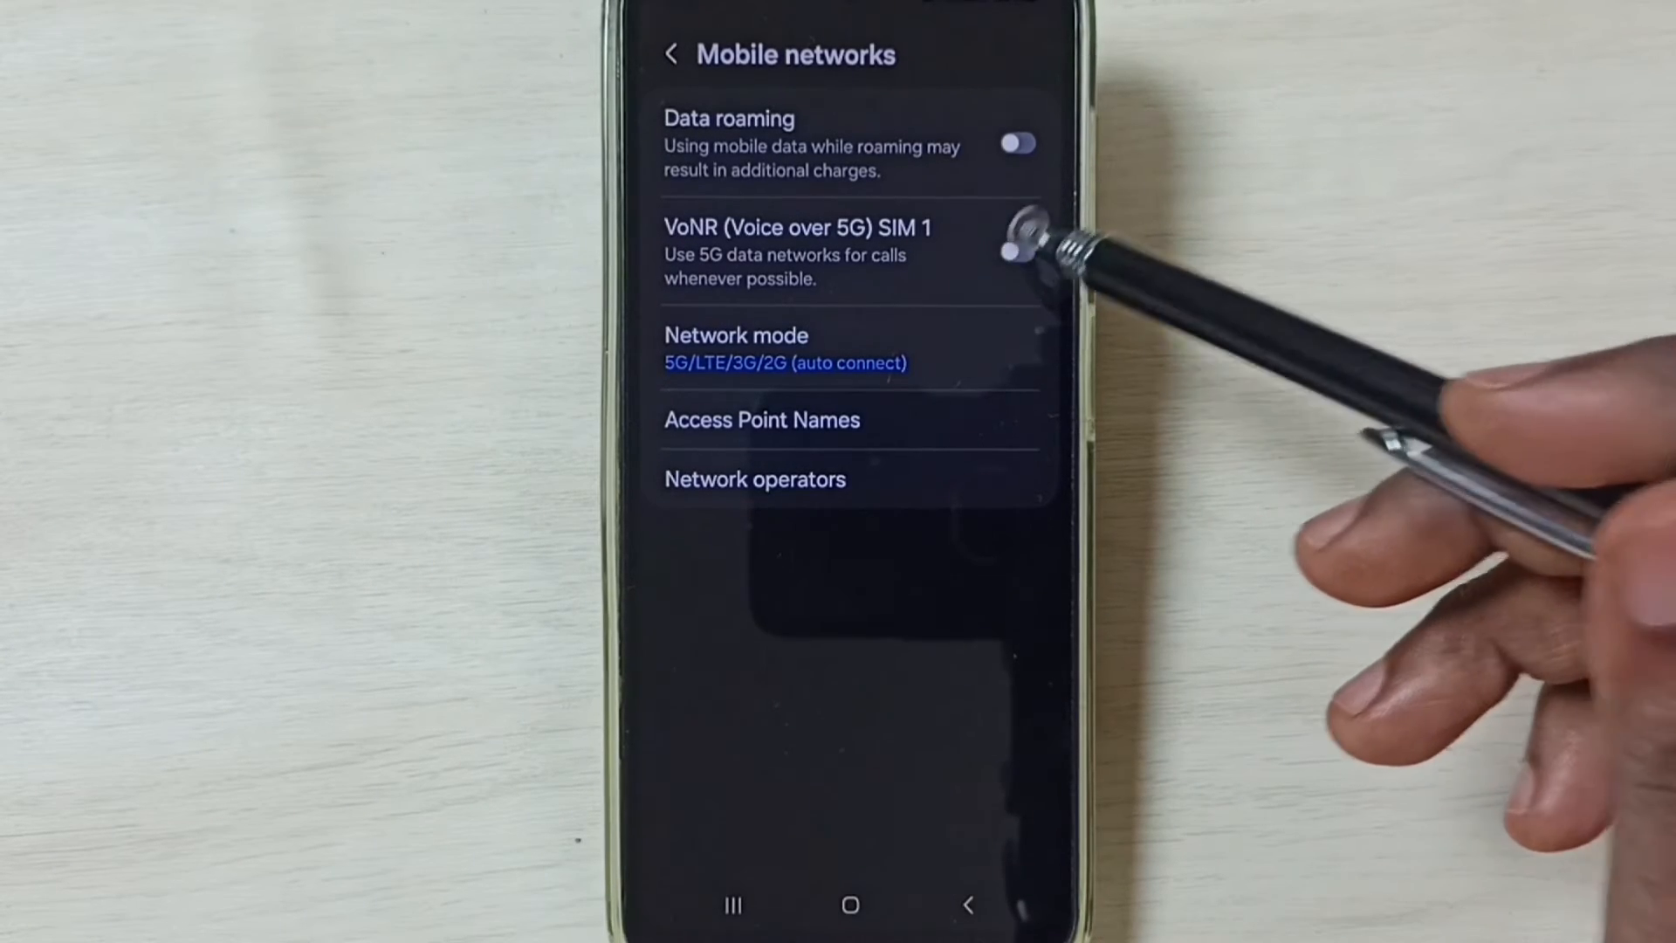
Step: Turn on VoNR and data roaming, and confirm automatic network operator selection is on
{"action": "left_click", "coordinate": [1014, 251]}
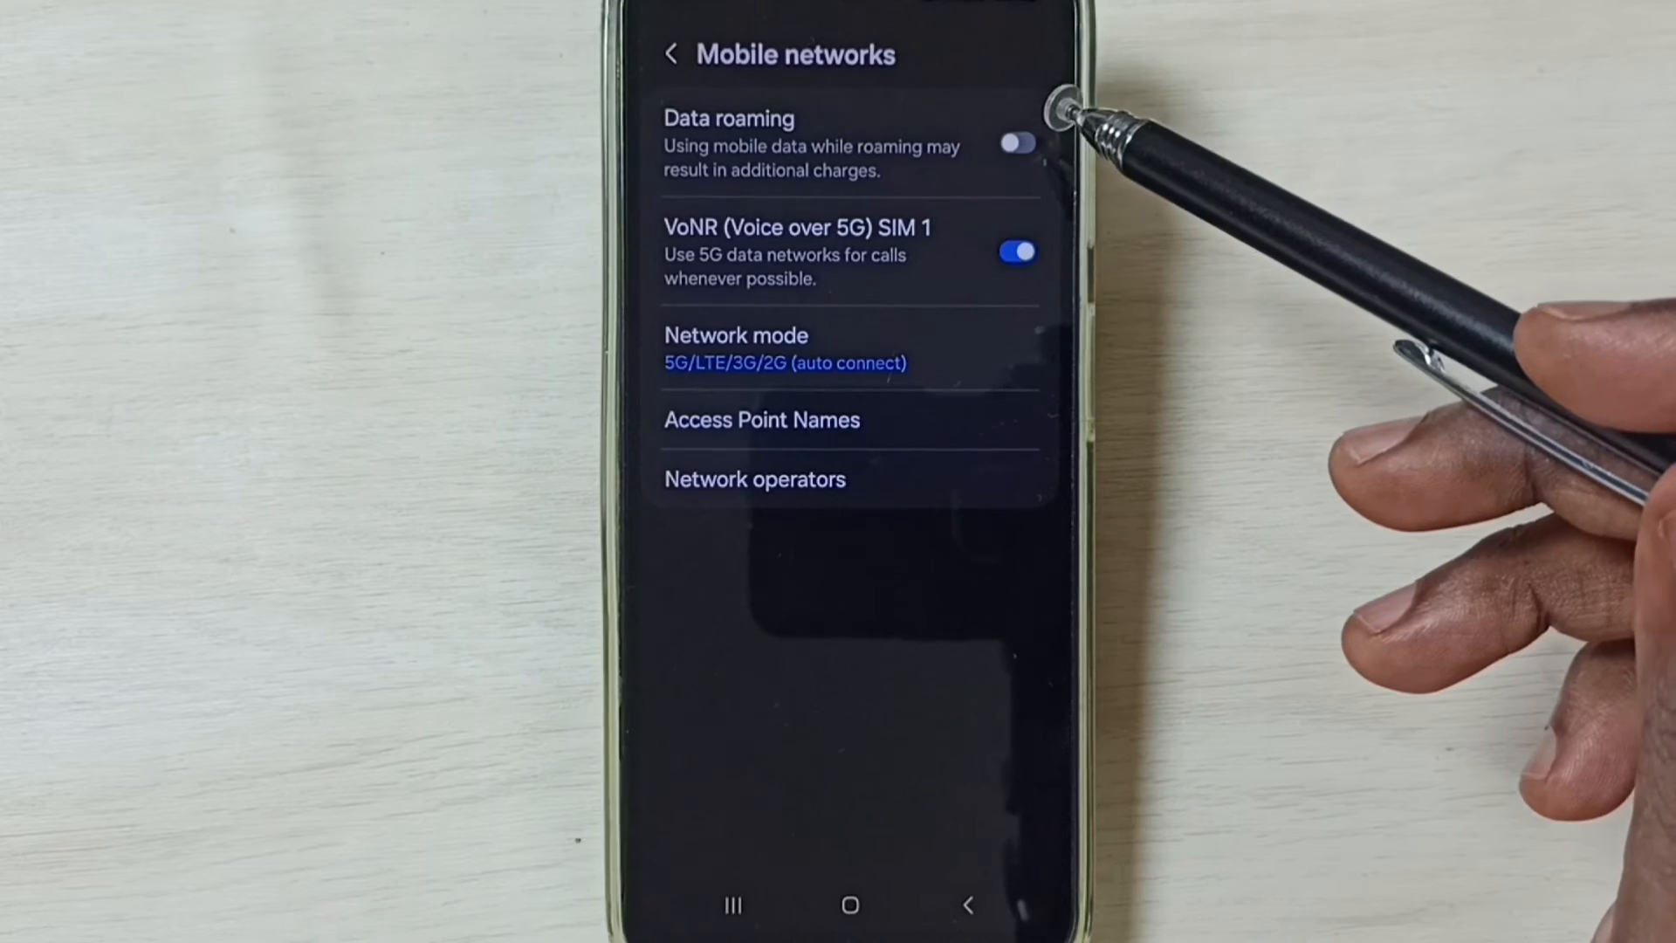
{"action": "left_click", "coordinate": [1016, 143]}
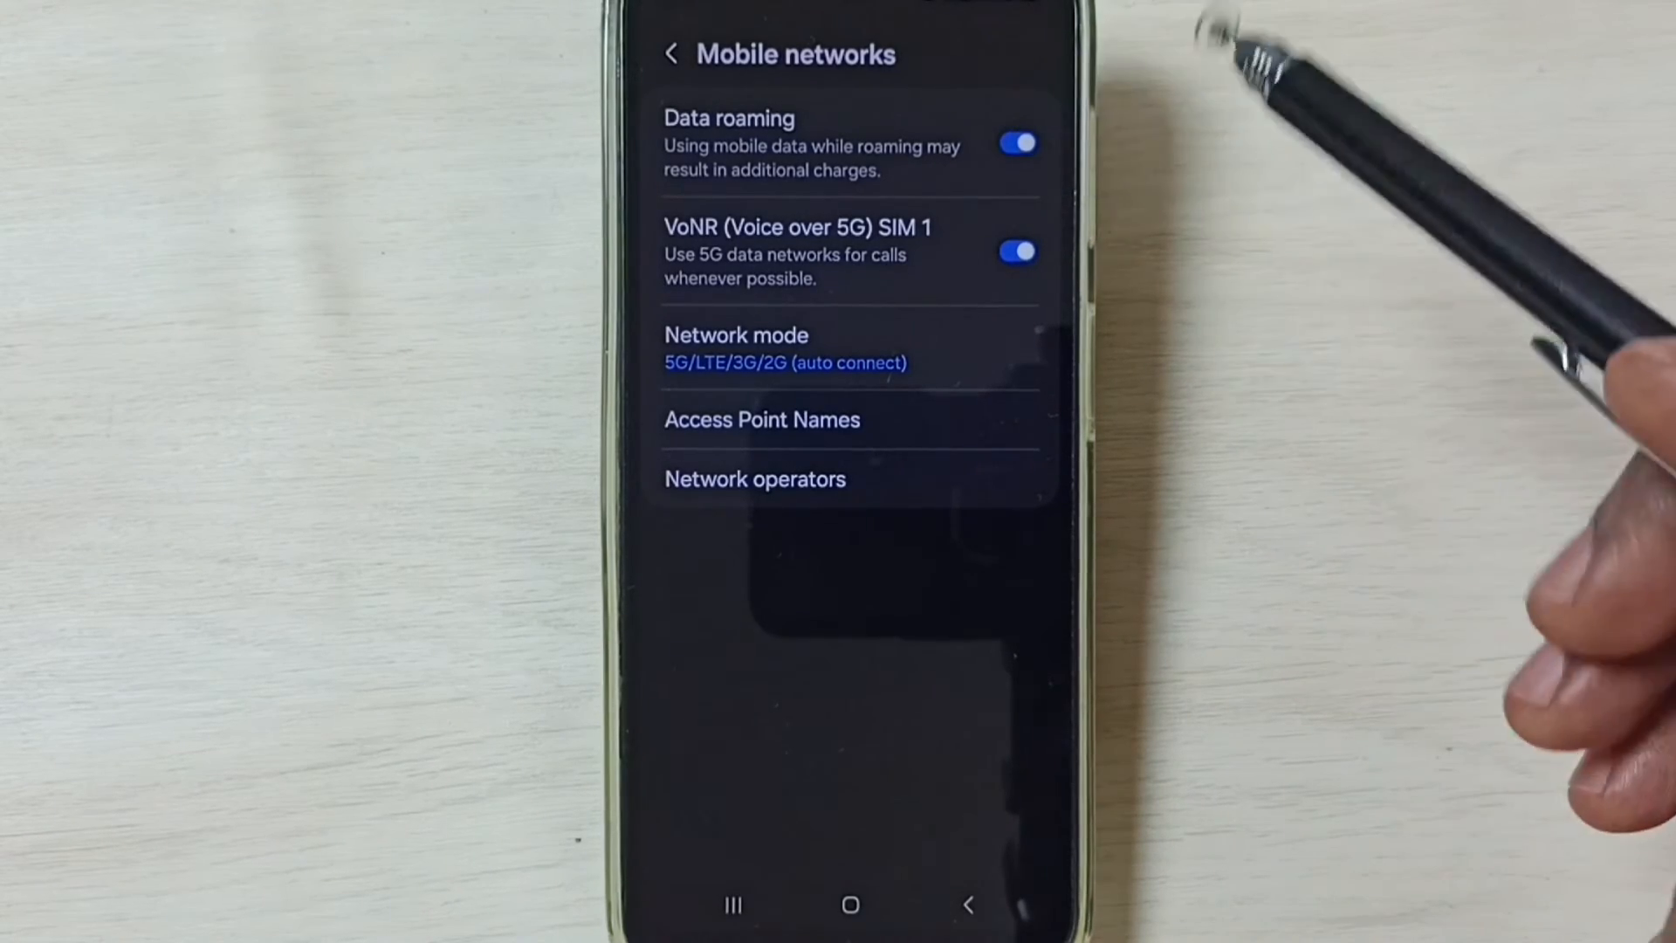
{"action": "left_click", "coordinate": [754, 479]}
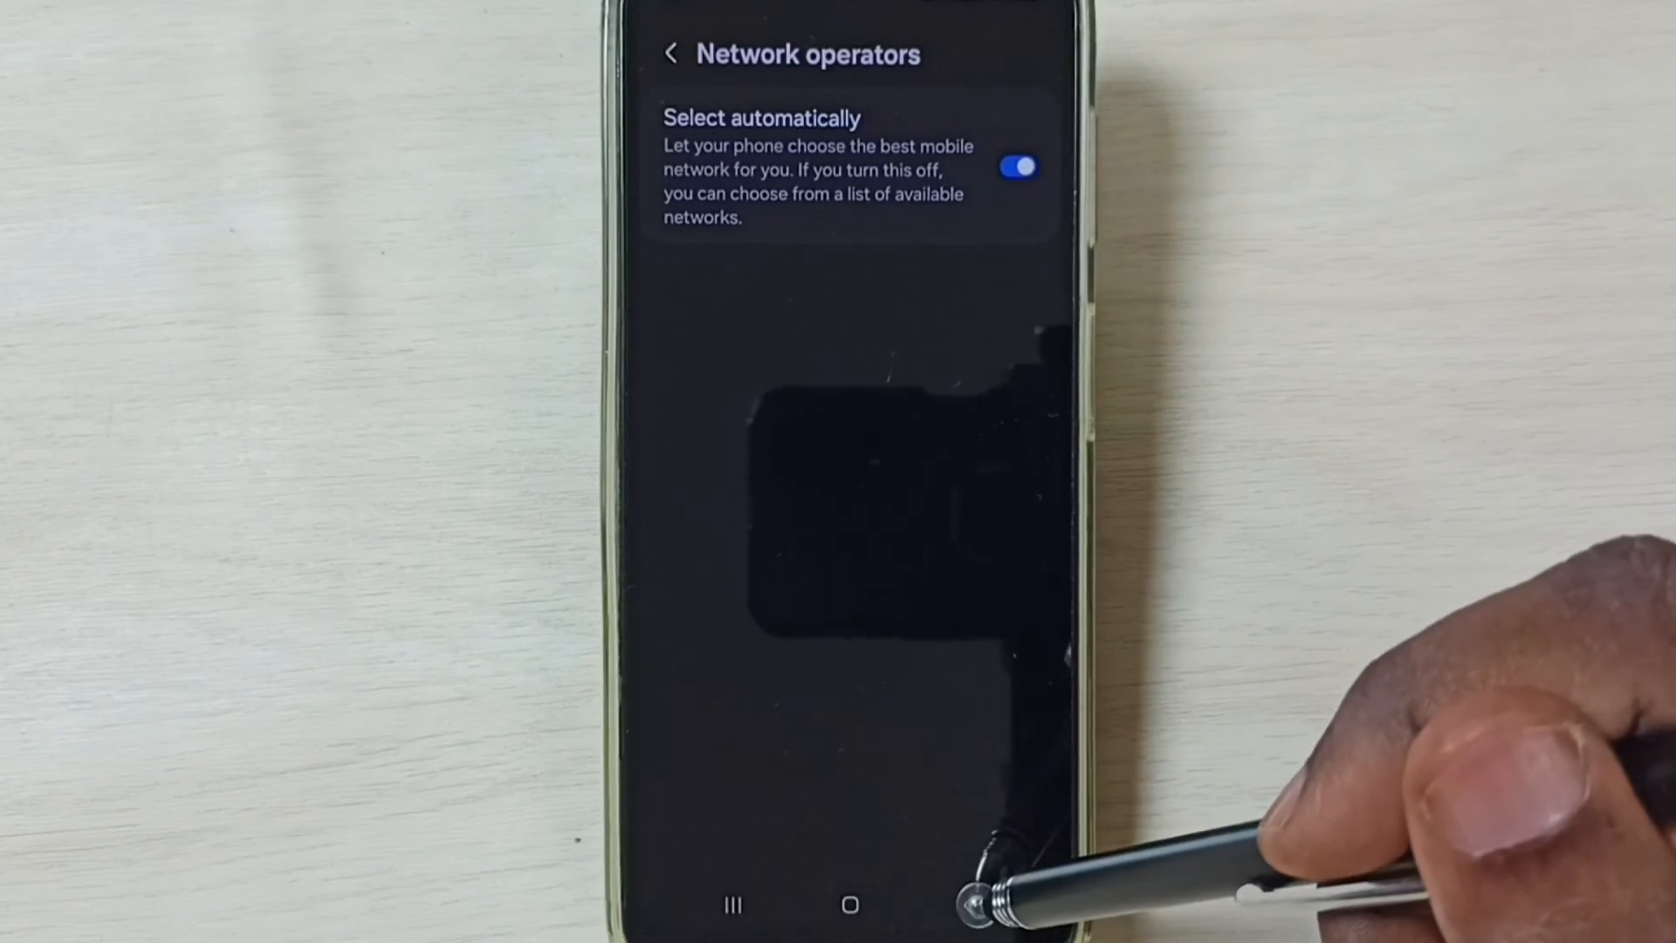
Step: Switch on the Mobile data toggle under Connections > Data usage
{"action": "left_click", "coordinate": [672, 53]}
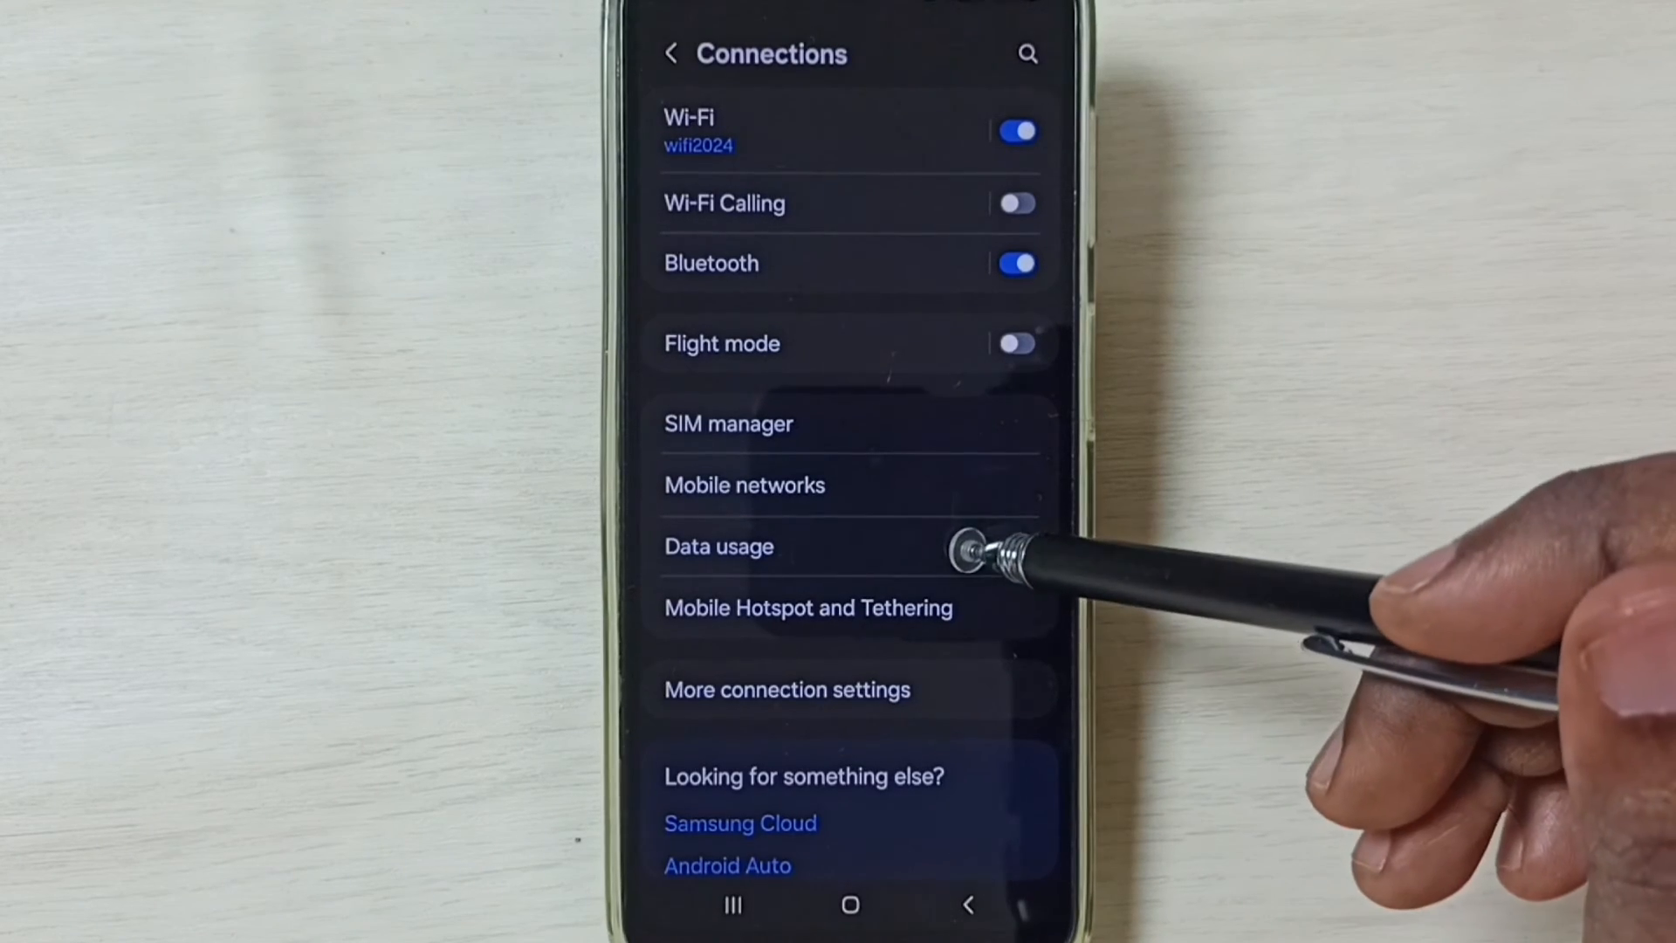
{"action": "left_click", "coordinate": [718, 546]}
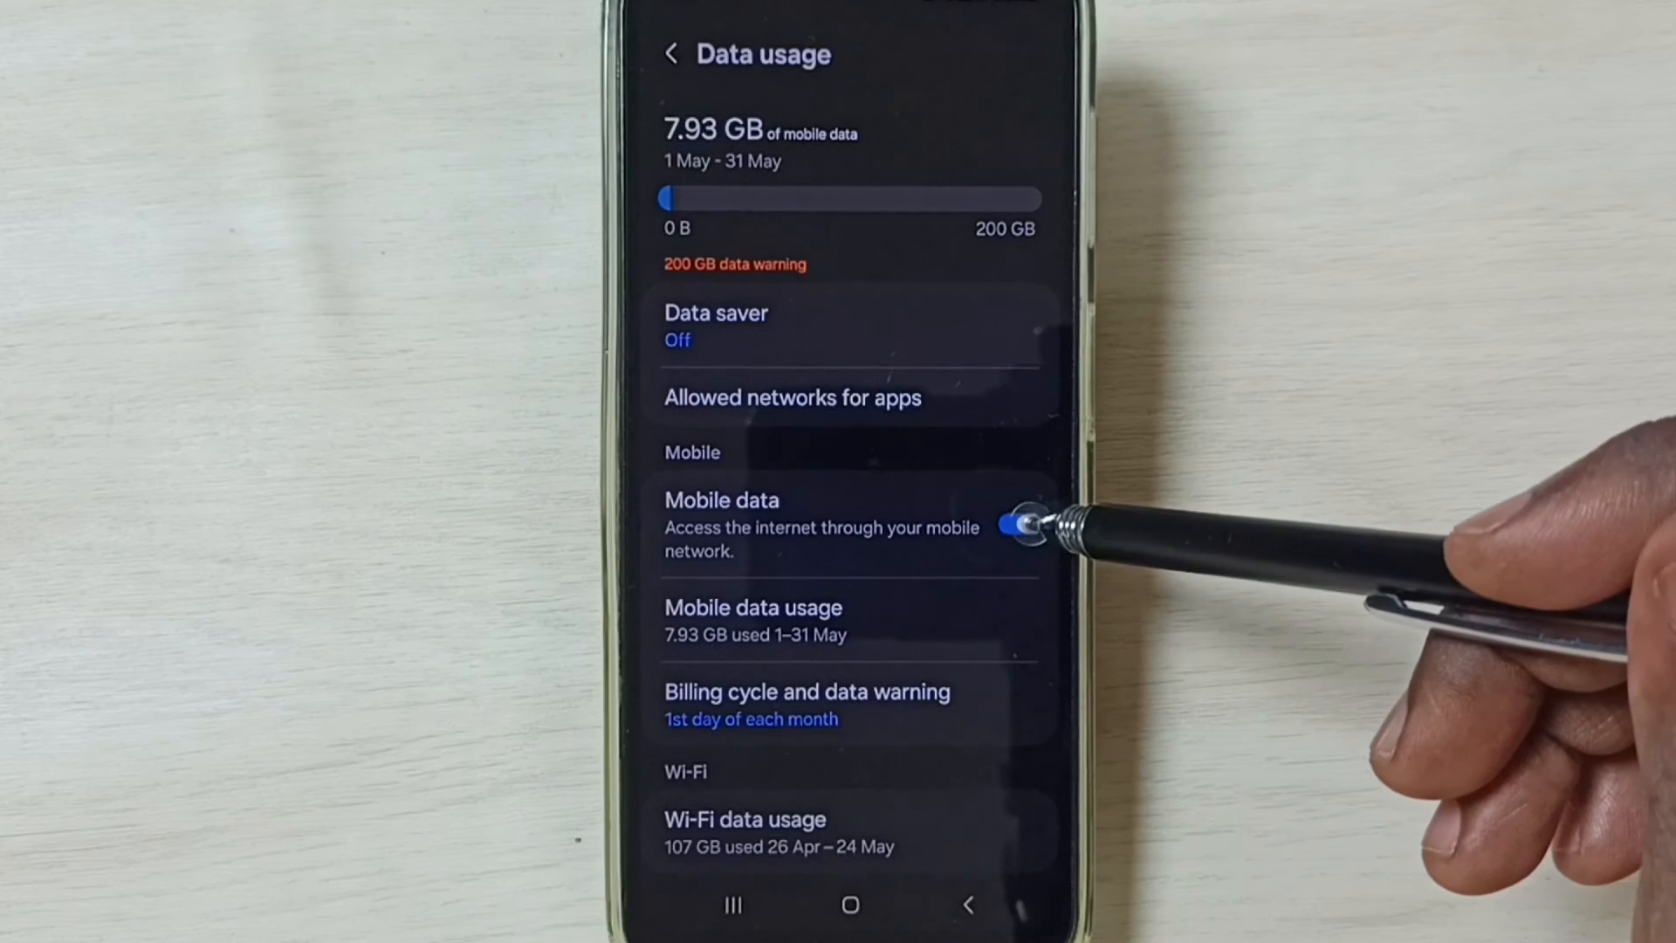
{"action": "left_click", "coordinate": [1015, 523]}
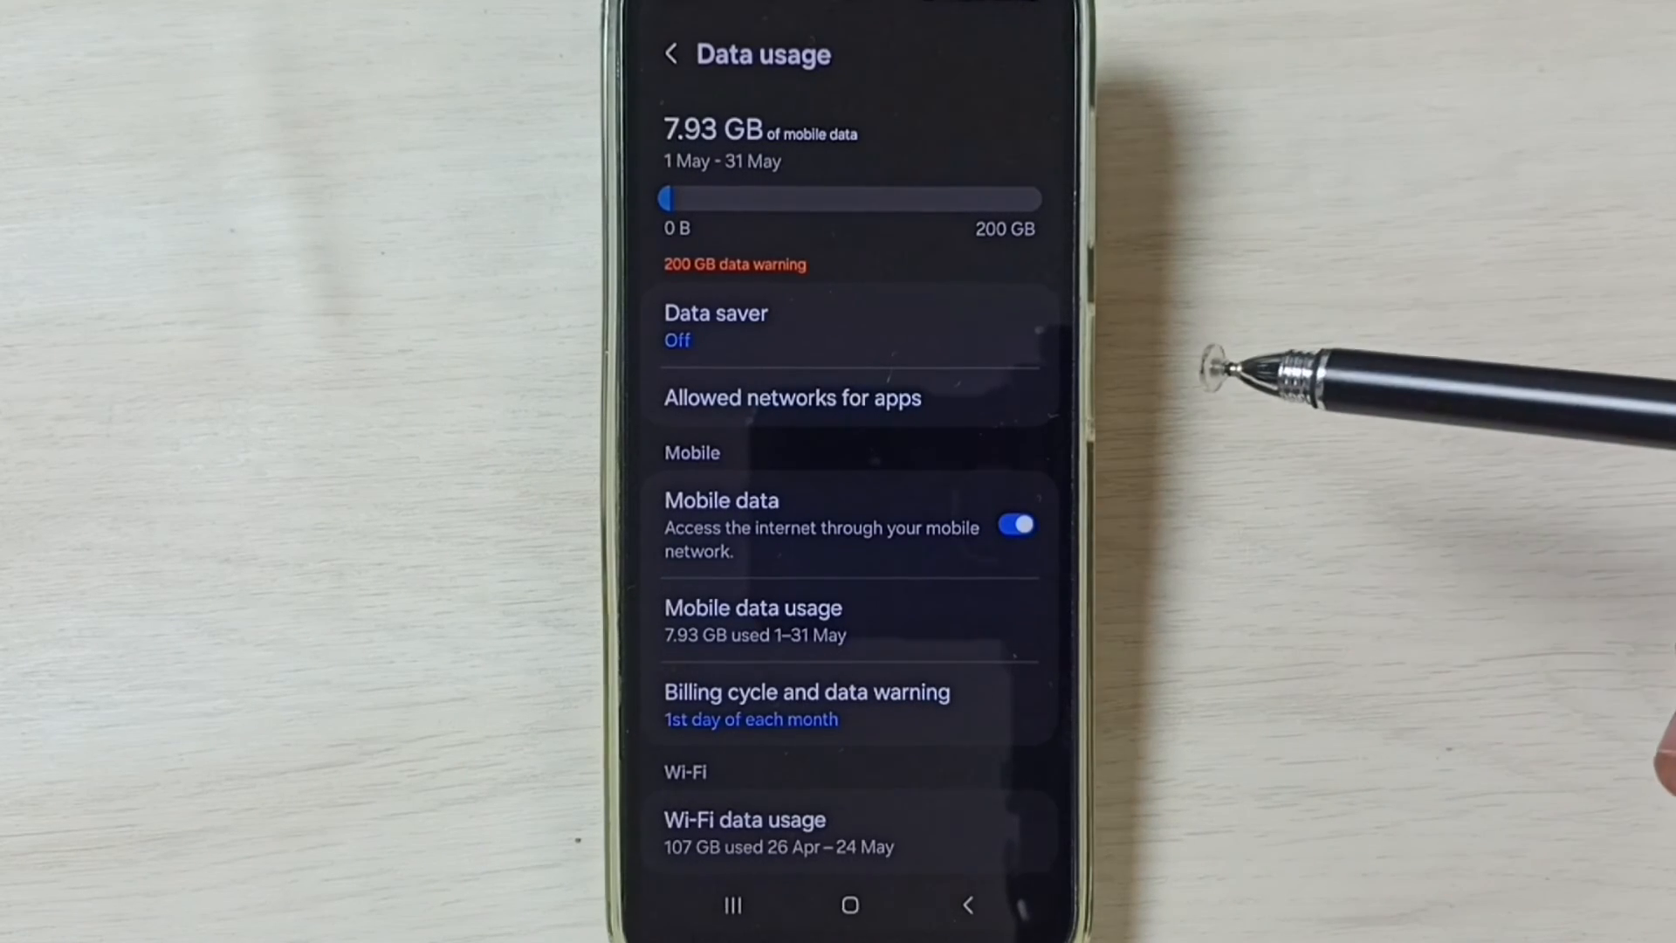
{"action": "mouse_move", "coordinate": [1176, 470]}
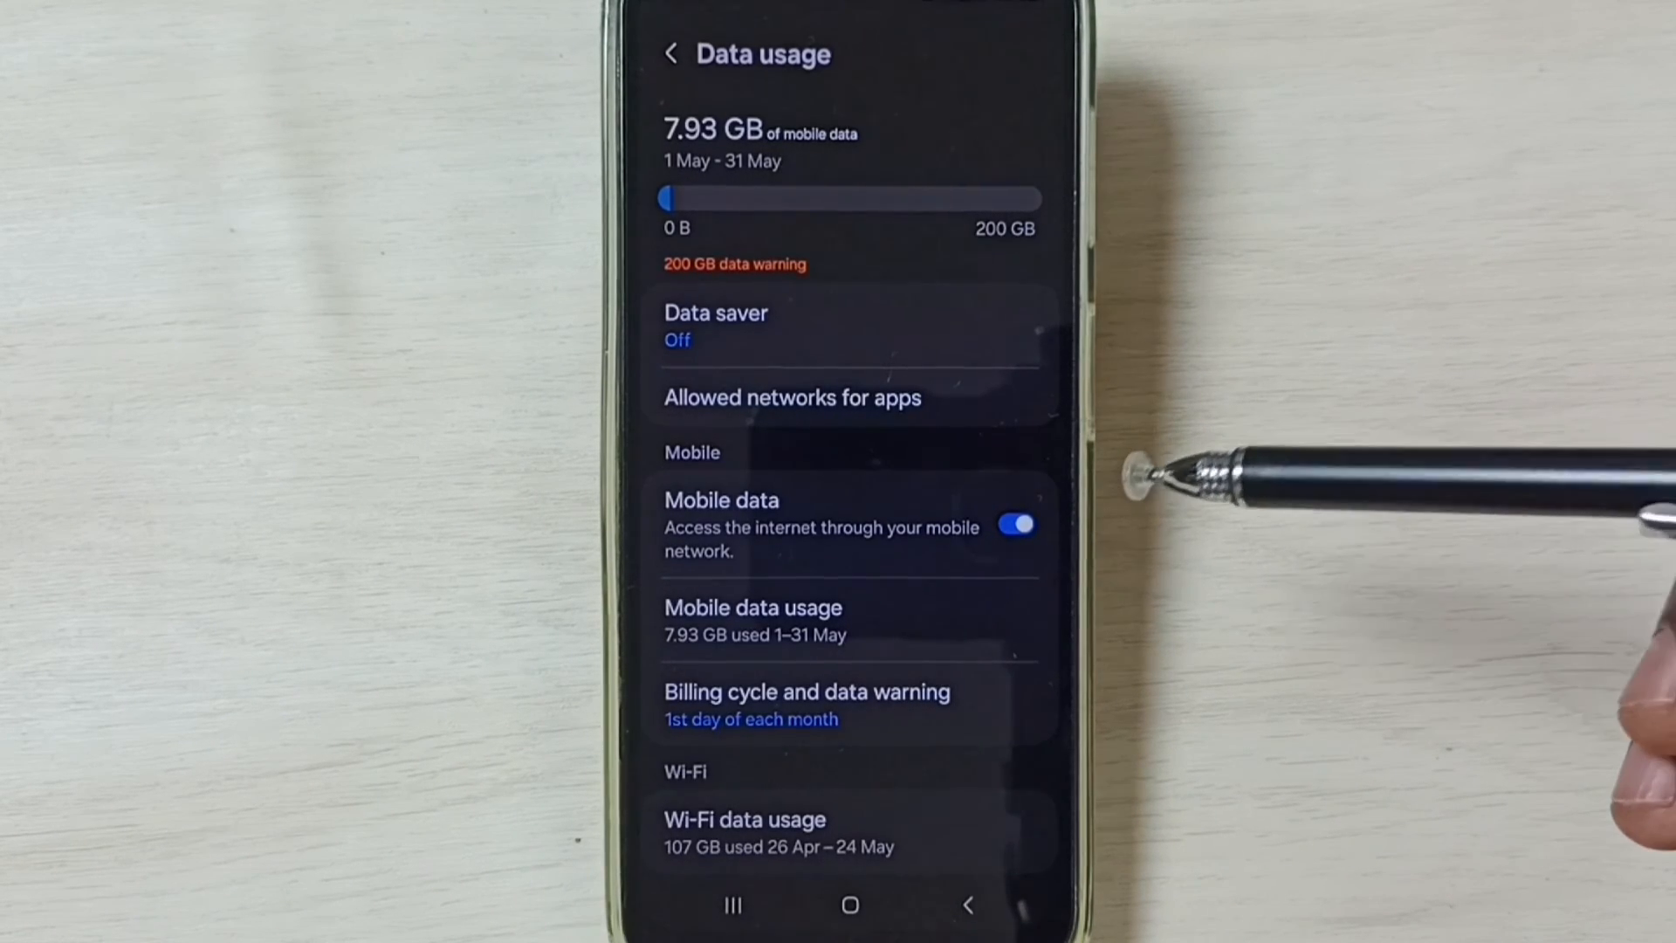